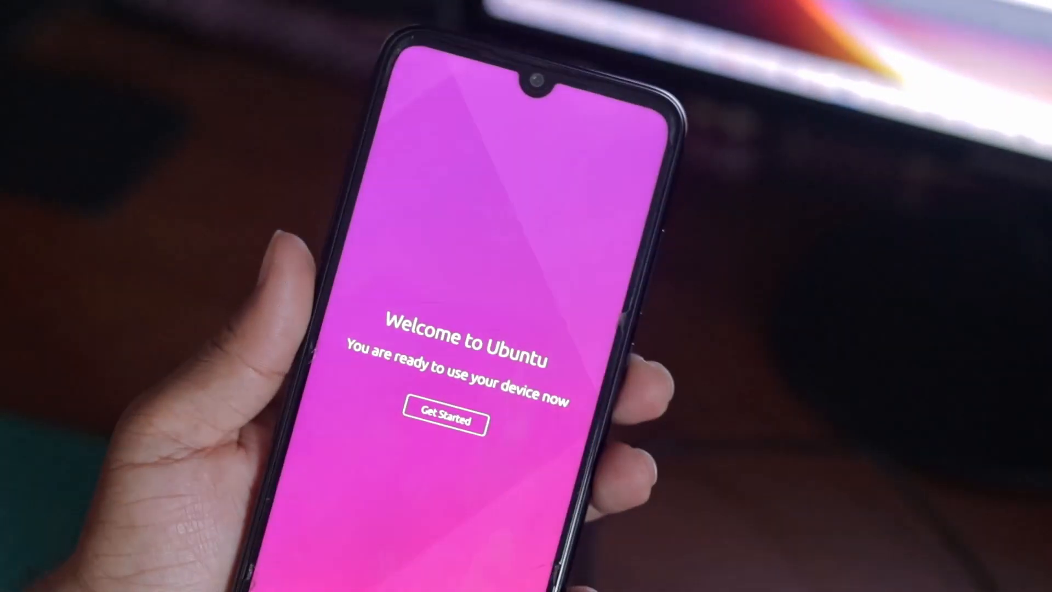
# Finish the Welcome to Ubuntu setup with Get Started, landing on the home launcher
pyautogui.click(441, 423)
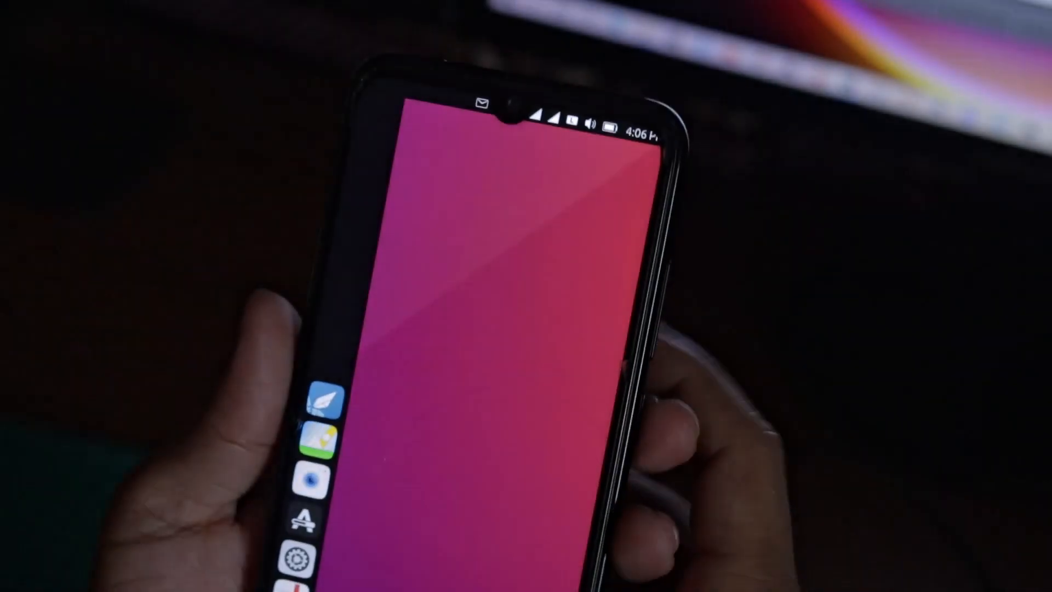